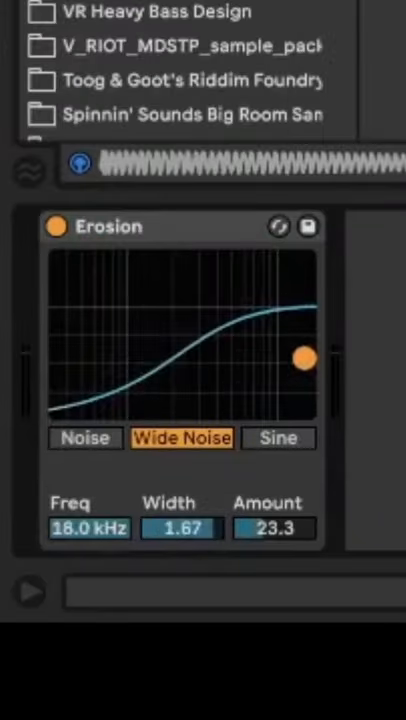
Set the Erosion Amount on the 808 bass to about 23
drag(304, 356, 304, 350)
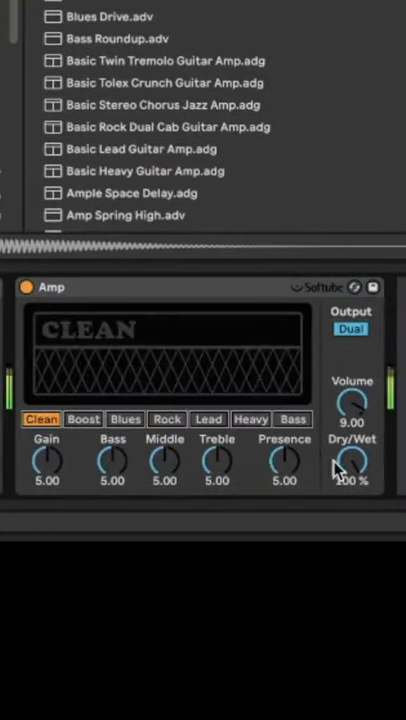
Adjust the Amp output volume toward 9.00
drag(348, 460, 348, 490)
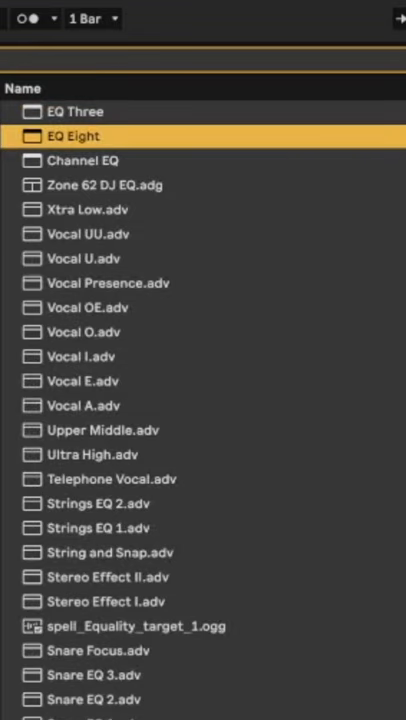
Add EQ Eight and pull band 2 down for a notch around 109 Hz
double_click(72, 136)
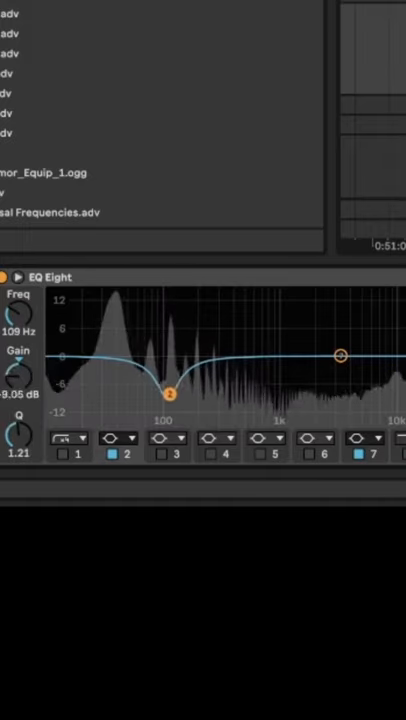
drag(168, 388, 176, 412)
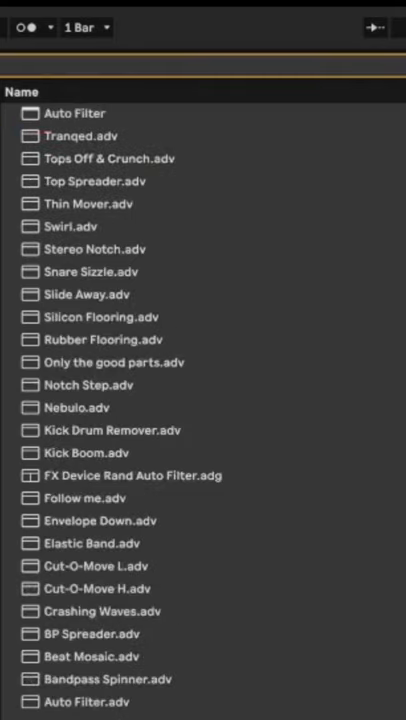
Add Auto Filter and raise its low-pass cutoff to about 17 kHz
double_click(76, 112)
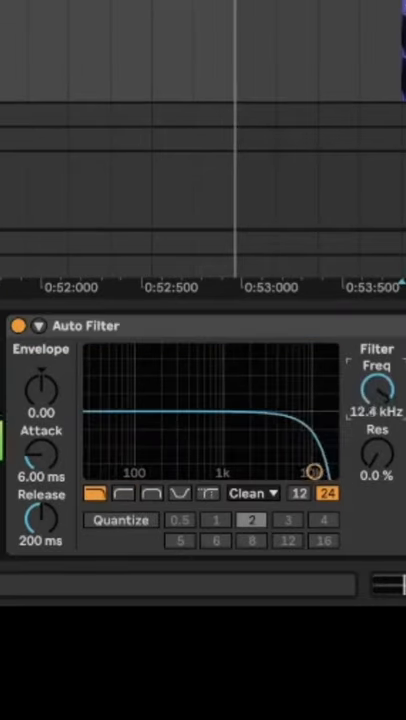
drag(310, 470, 324, 470)
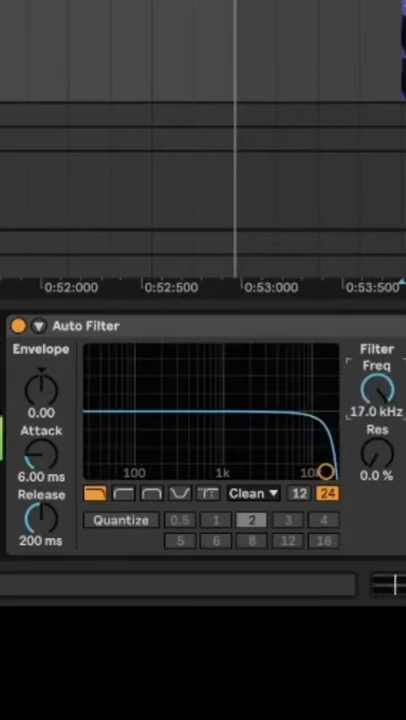